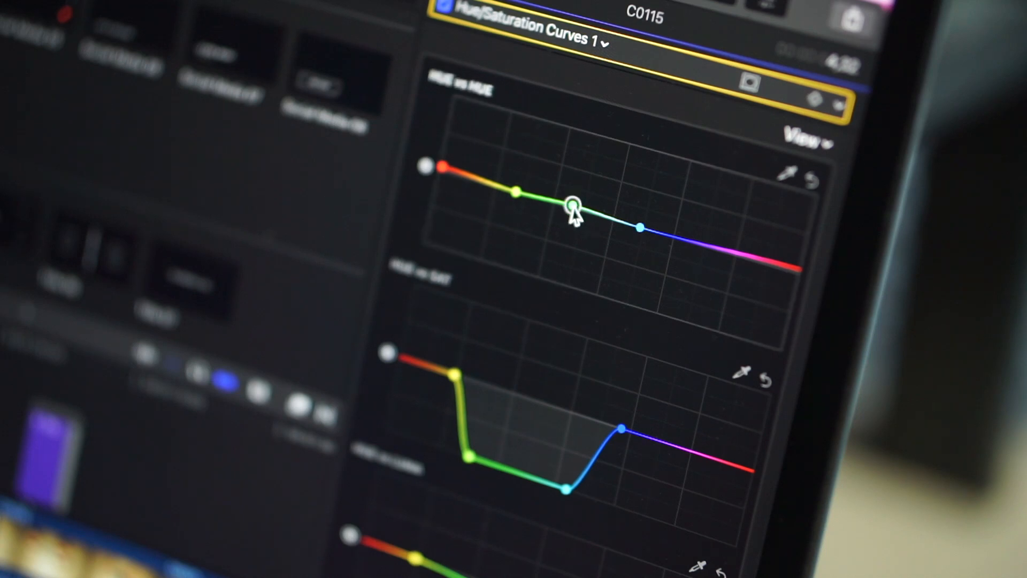
left_click_drag(573, 207, 575, 198)
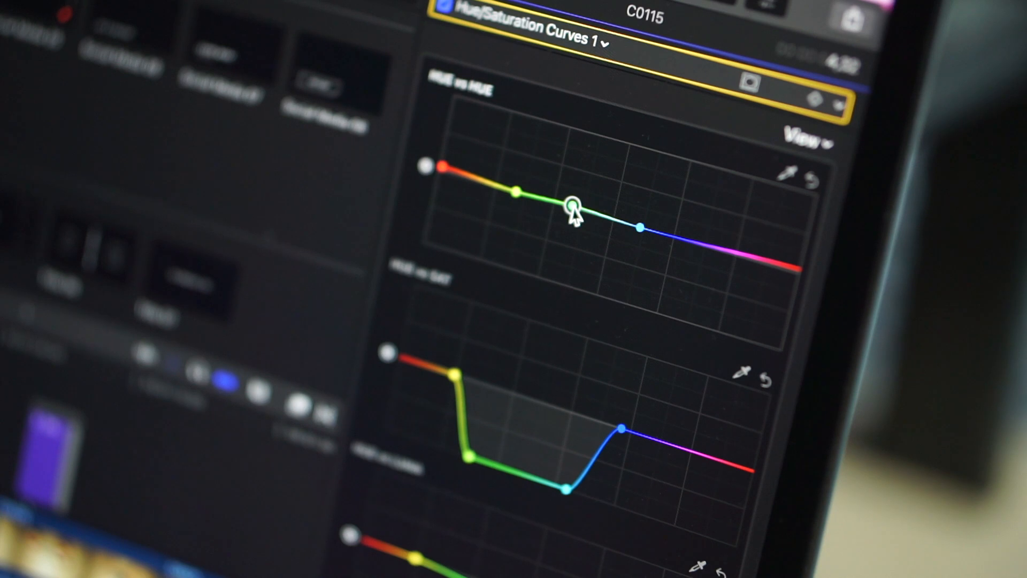
mouse_move(465, 403)
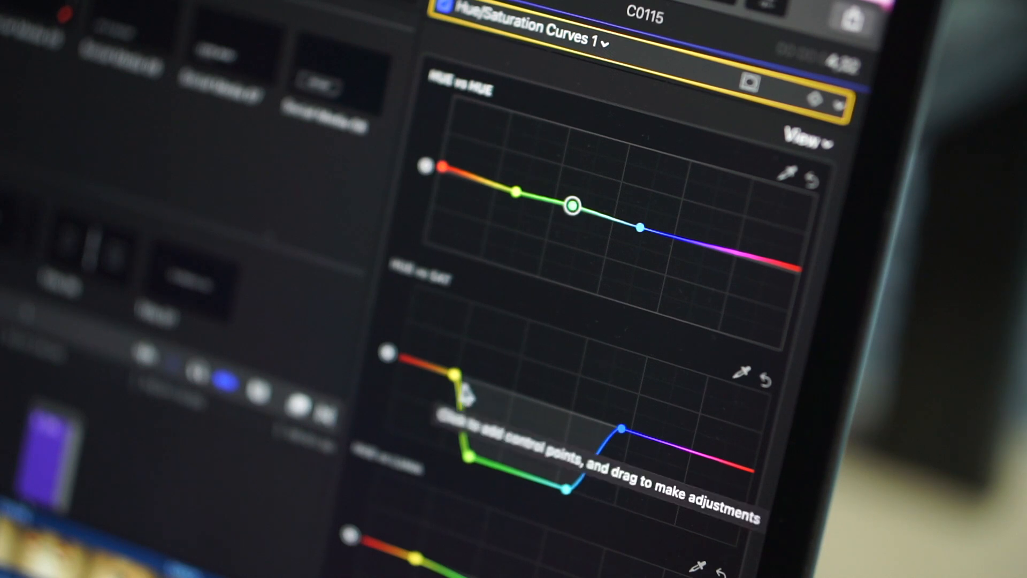